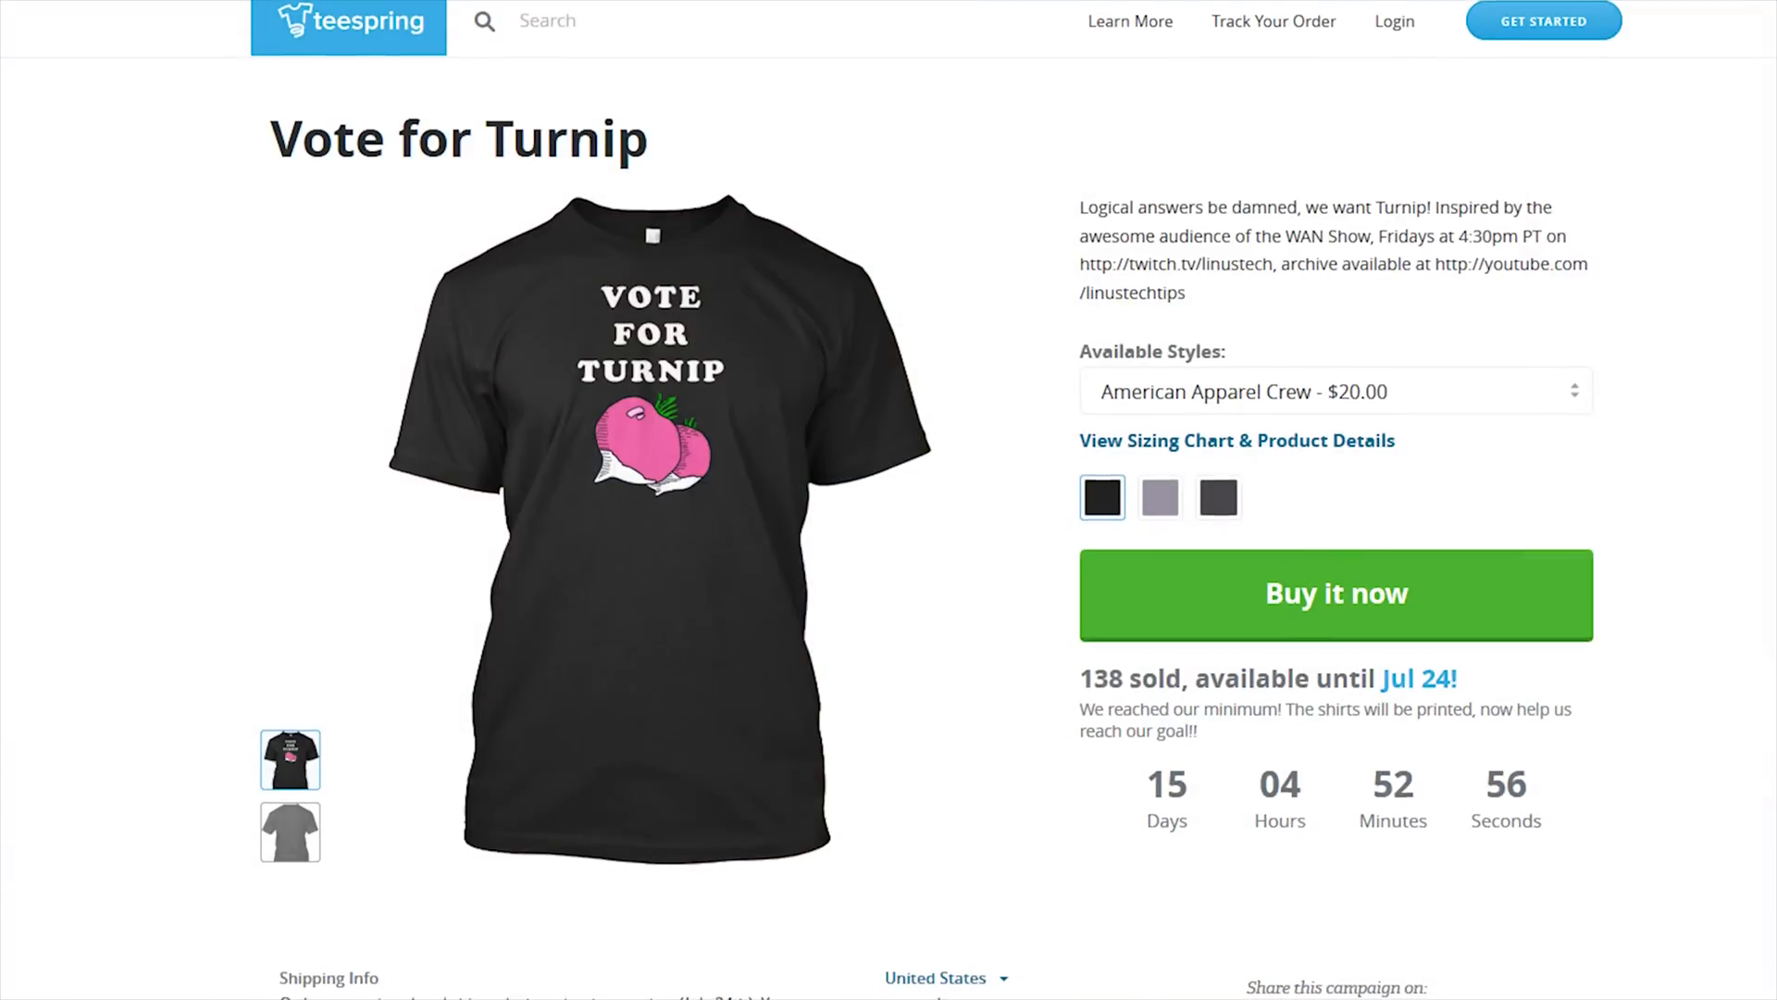
pyautogui.scroll(-3)
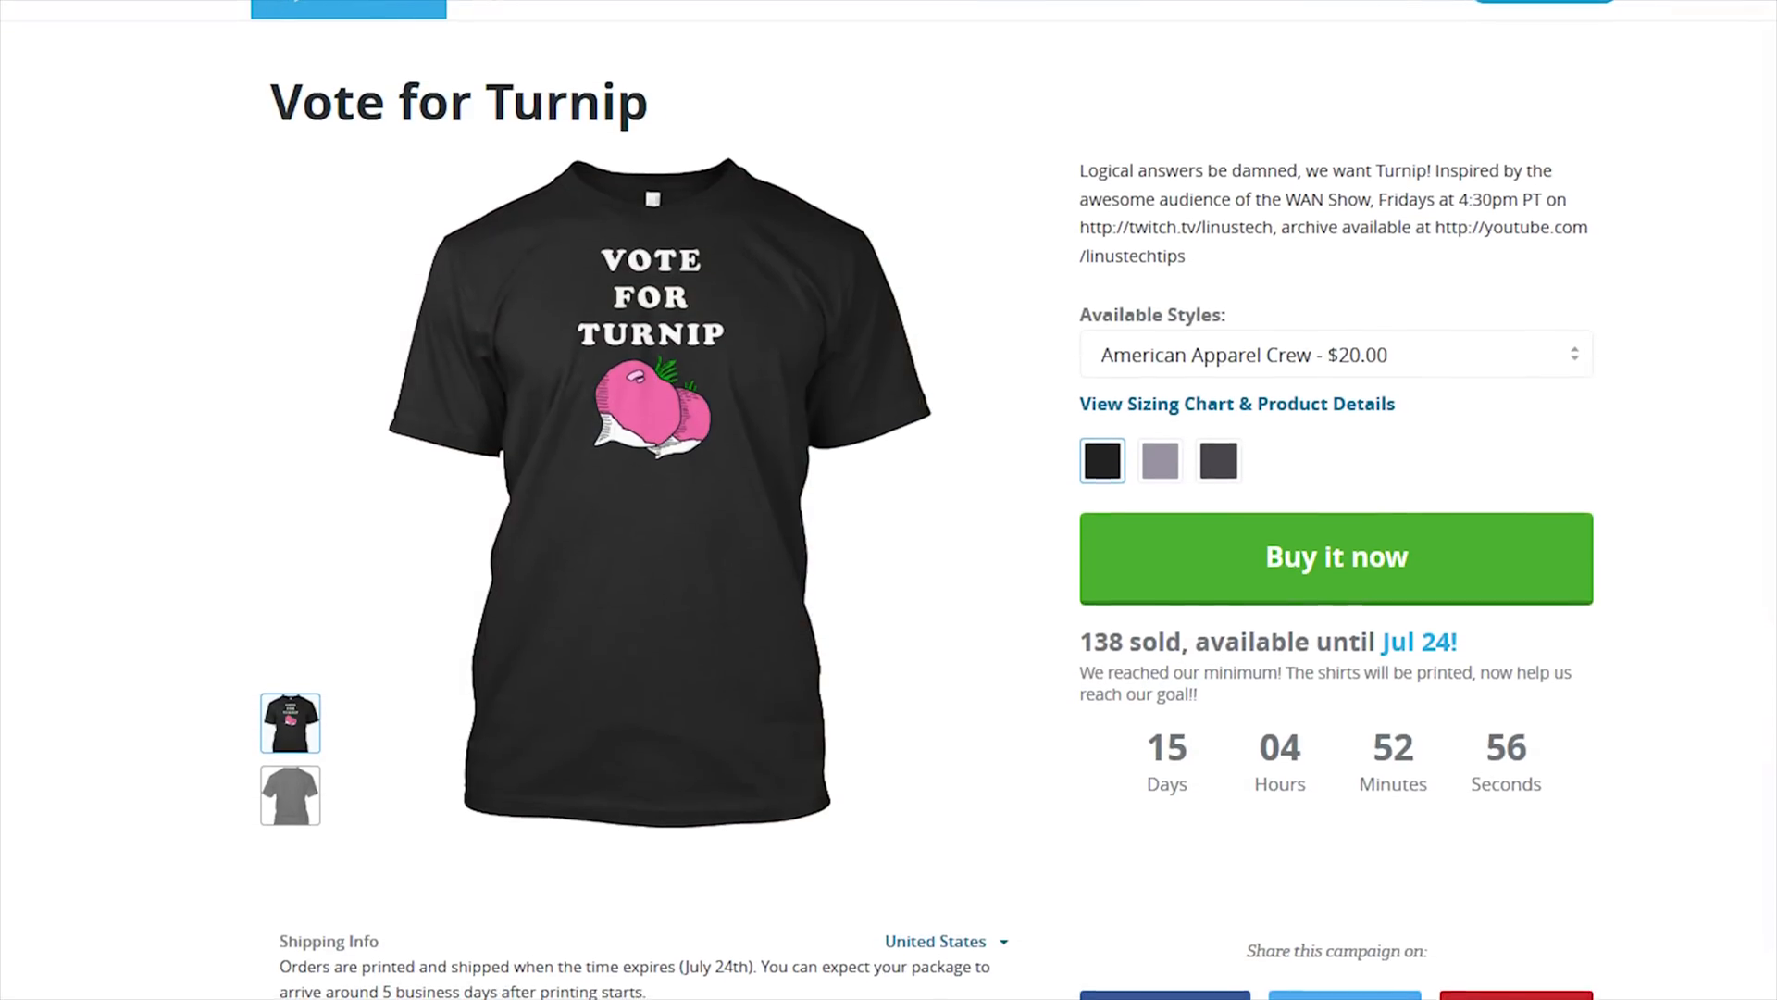
pyautogui.scroll(-3)
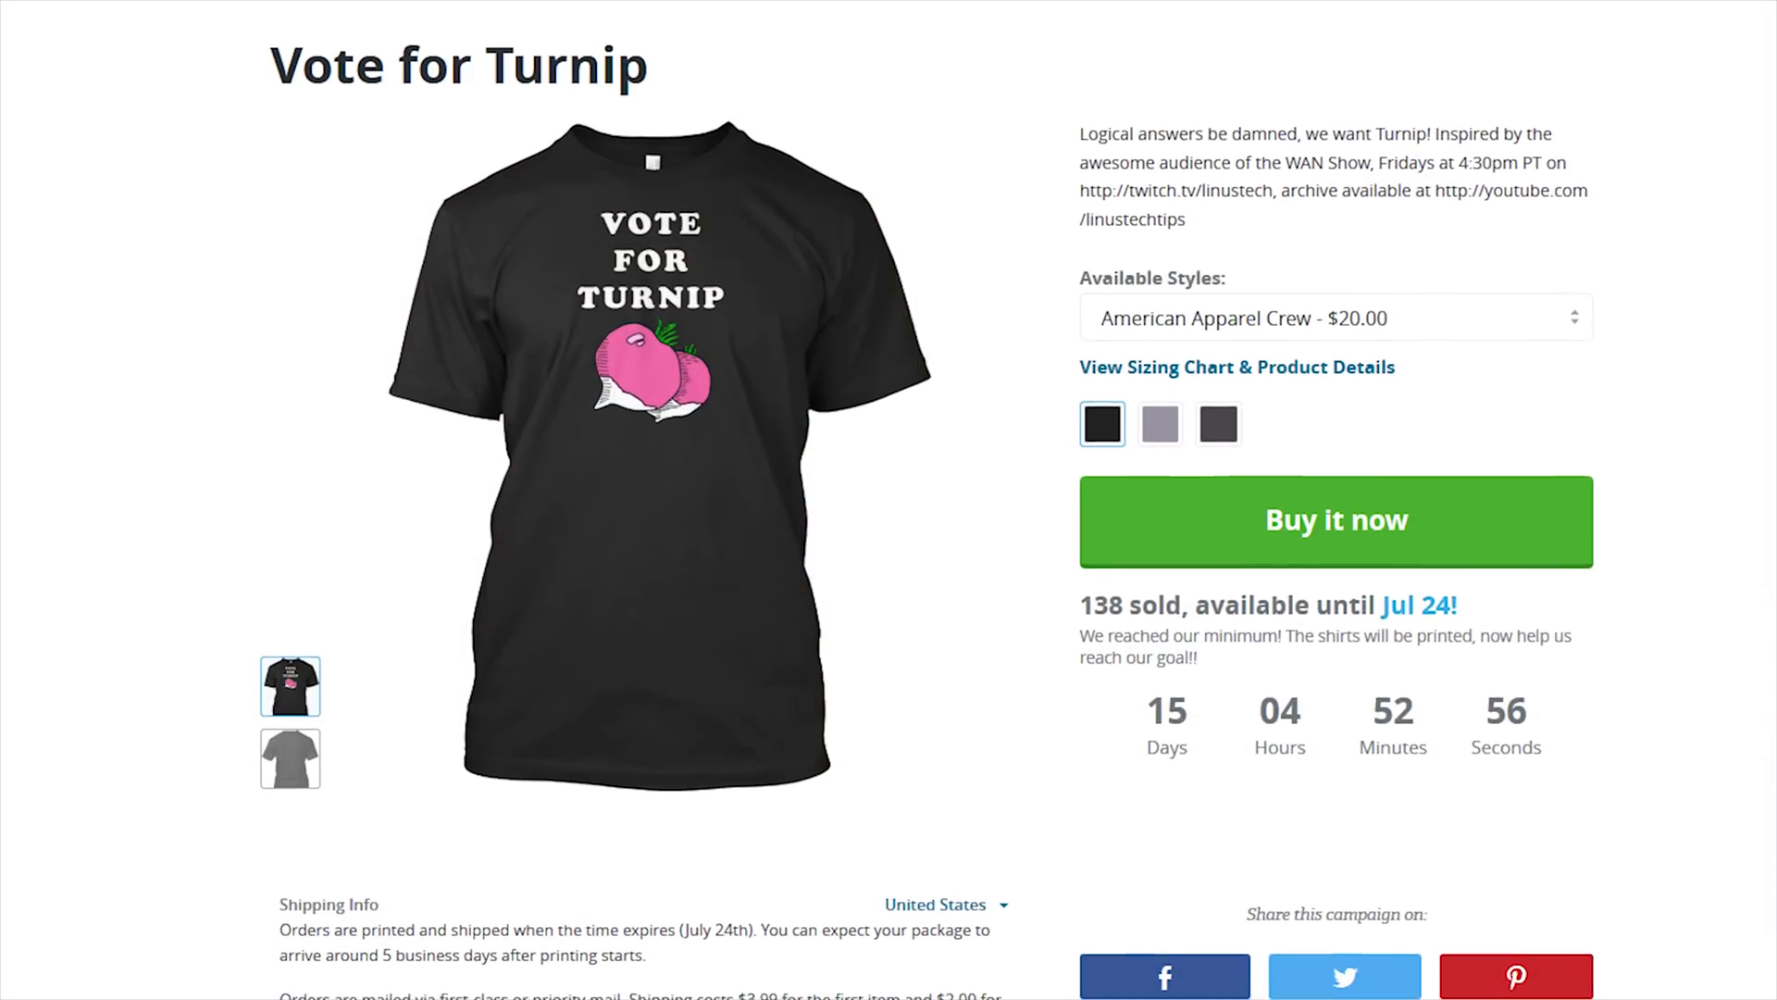